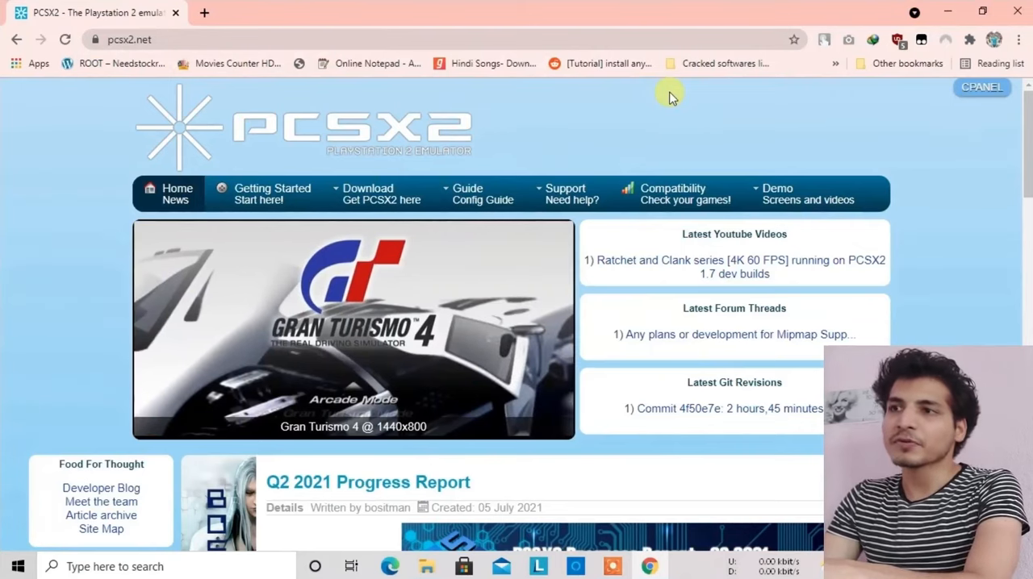
Start downloading the PCSX2 1.6.0 Standalone Installer from the pcsx2.net Windows downloads page.
left_click(368, 194)
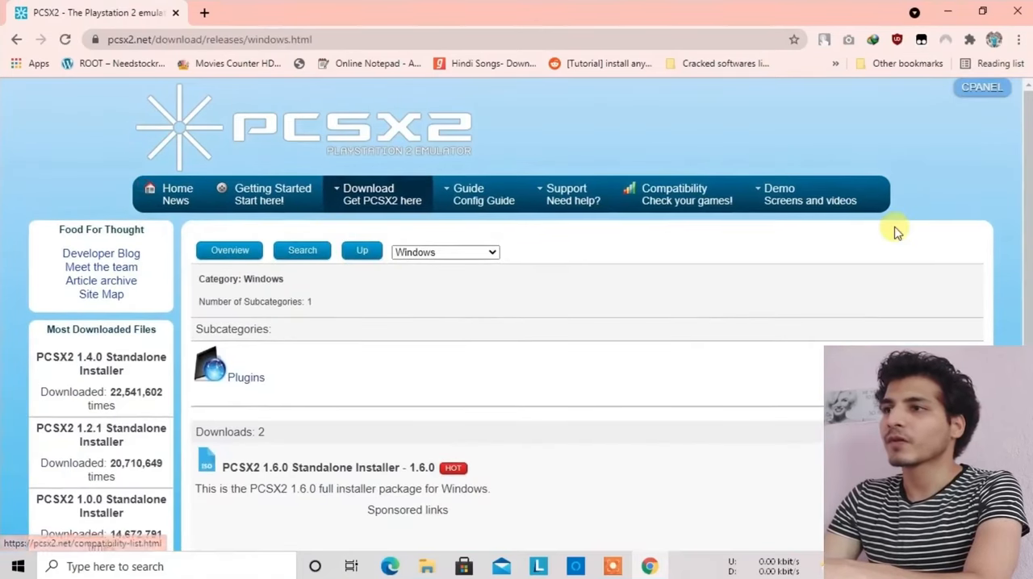
scroll("down", 3)
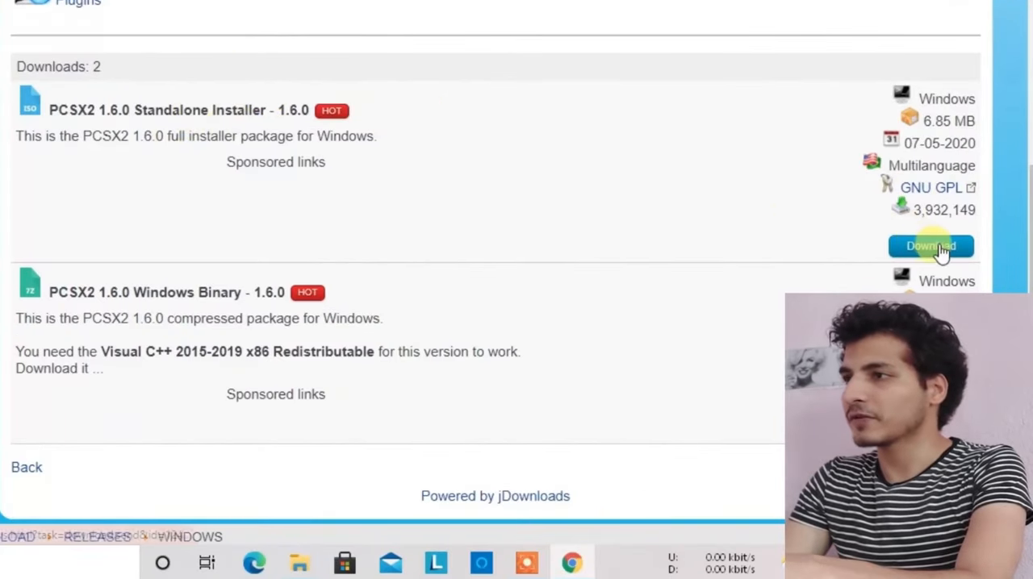
left_click(930, 246)
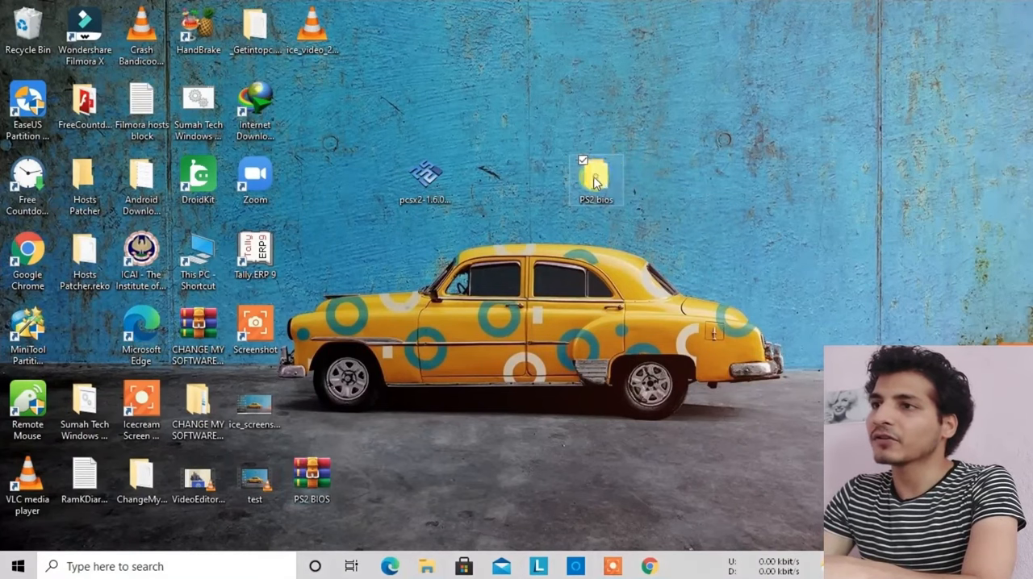
Move the PS2 bios folder beside the installer, view its BIOS files, and close the window.
left_click_drag(595, 177, 539, 178)
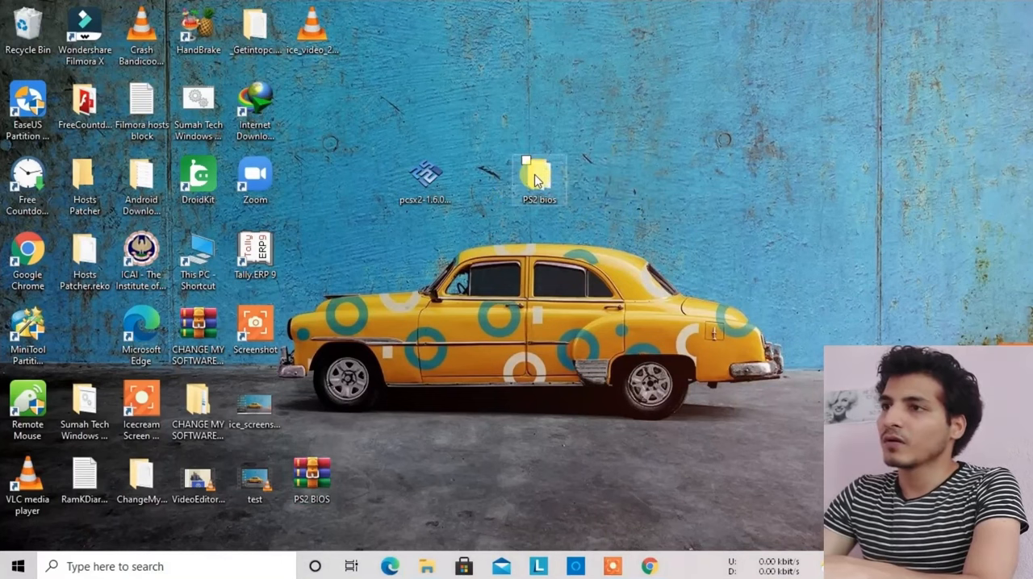
double_click(539, 173)
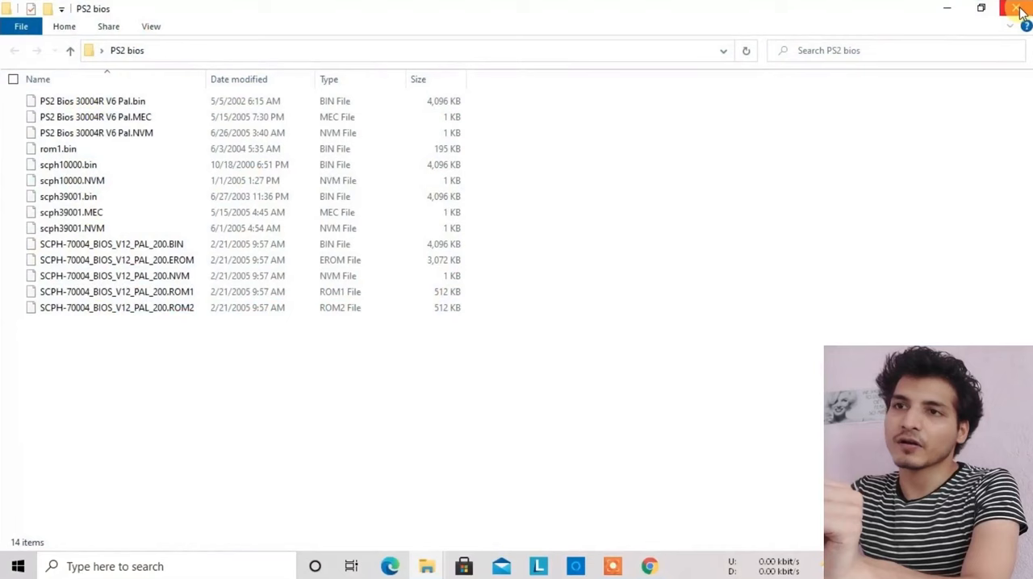
left_click(1016, 8)
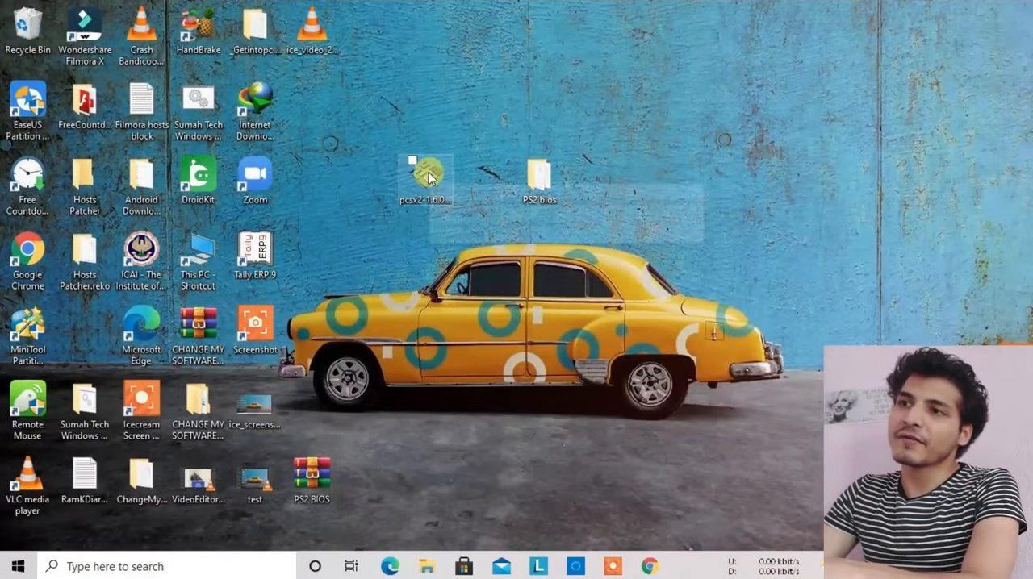
mouse_move(426, 172)
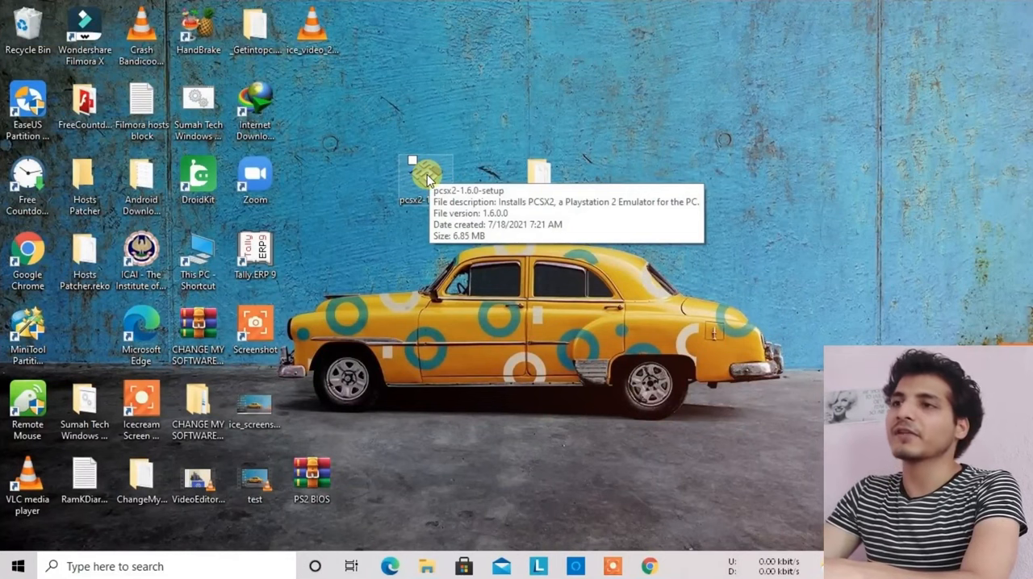
Install PCSX2 1.6.0 in Normal mode to C:\Program Files (x86)\PCSX2 and launch it on finish.
double_click(426, 173)
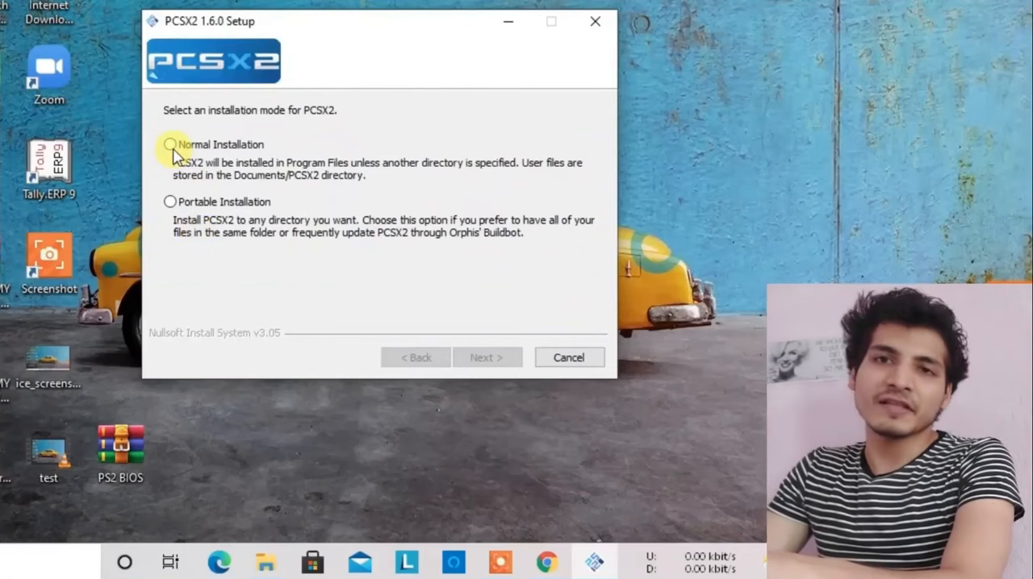
left_click(171, 146)
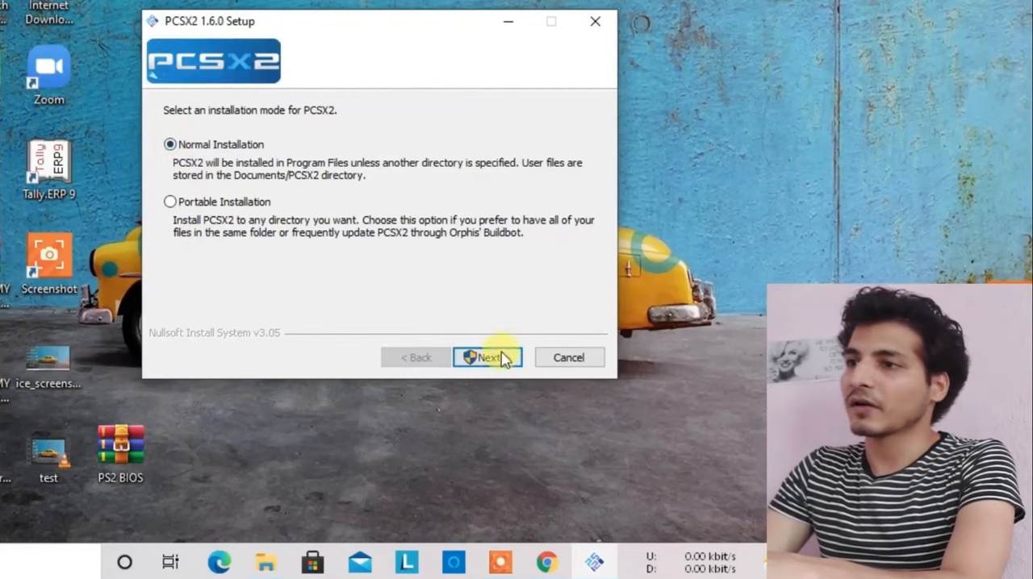
left_click(488, 359)
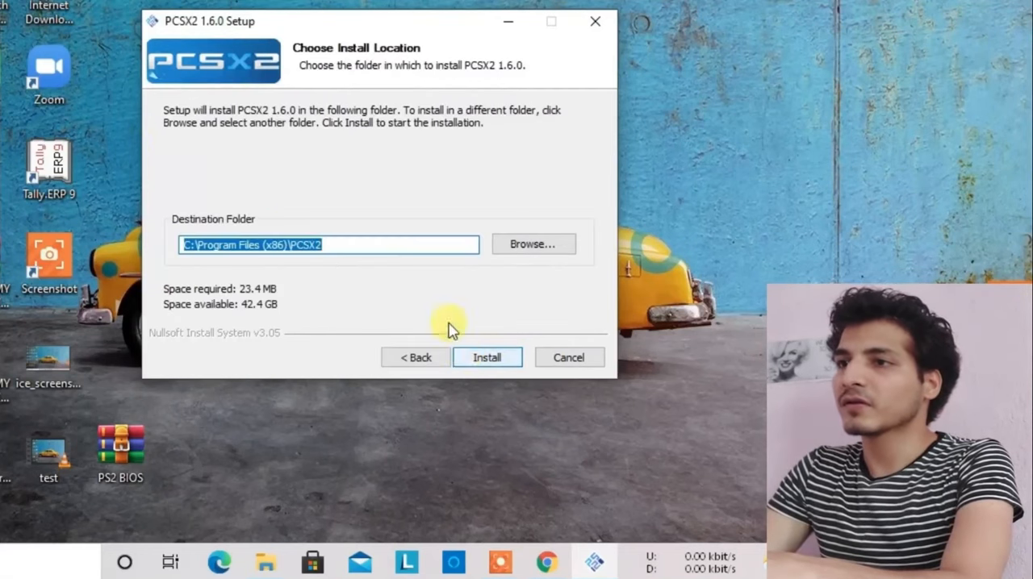
left_click(487, 358)
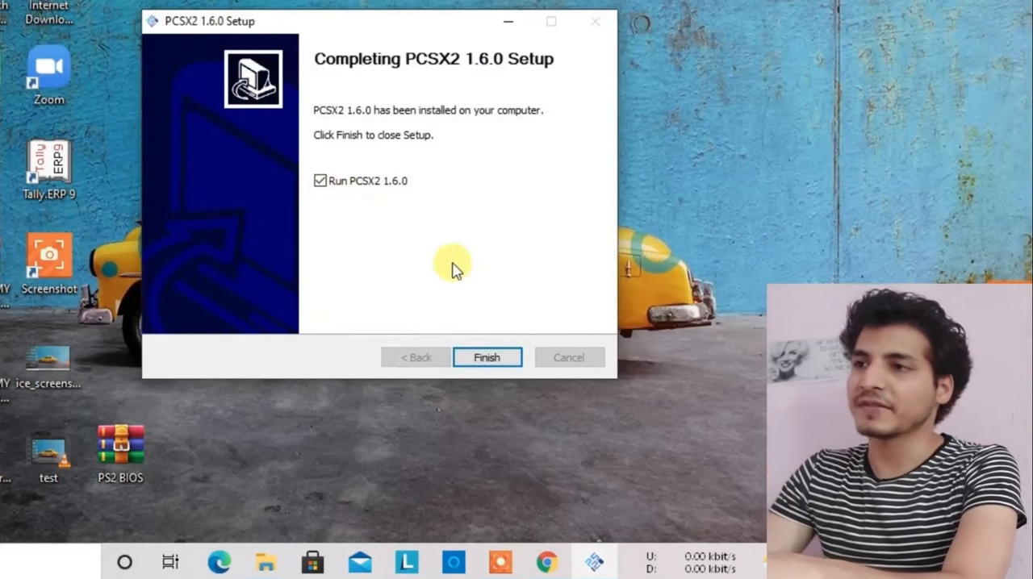
left_click(487, 359)
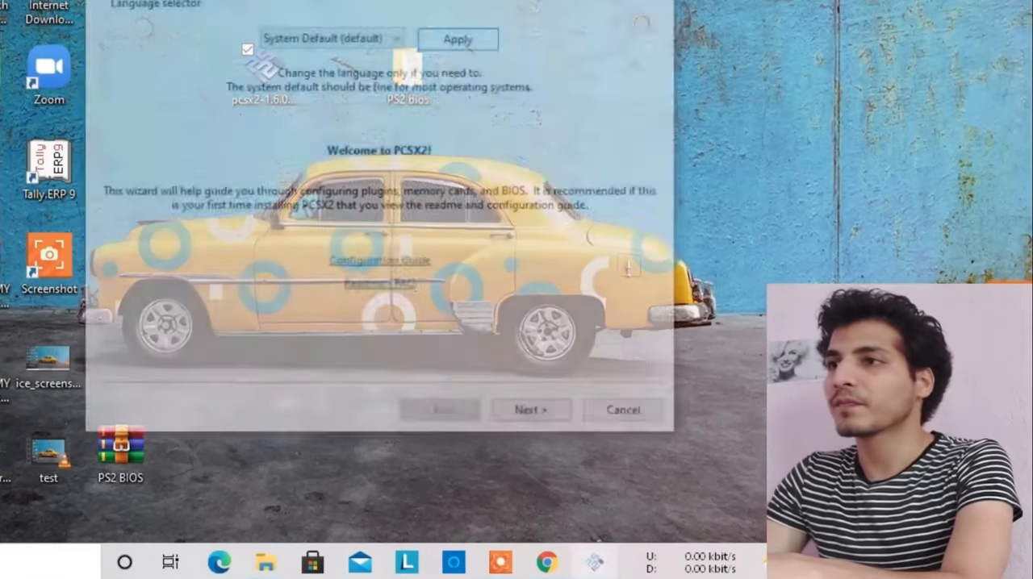
Advance the First Time Configuration wizard past English language and default plugins to BIOS selection.
left_click(449, 107)
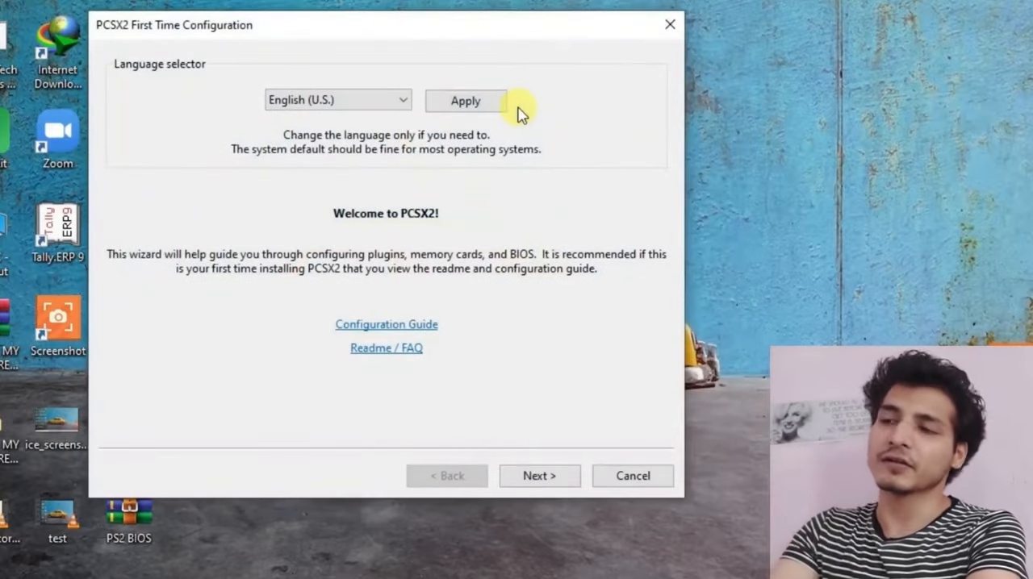
mouse_move(565, 309)
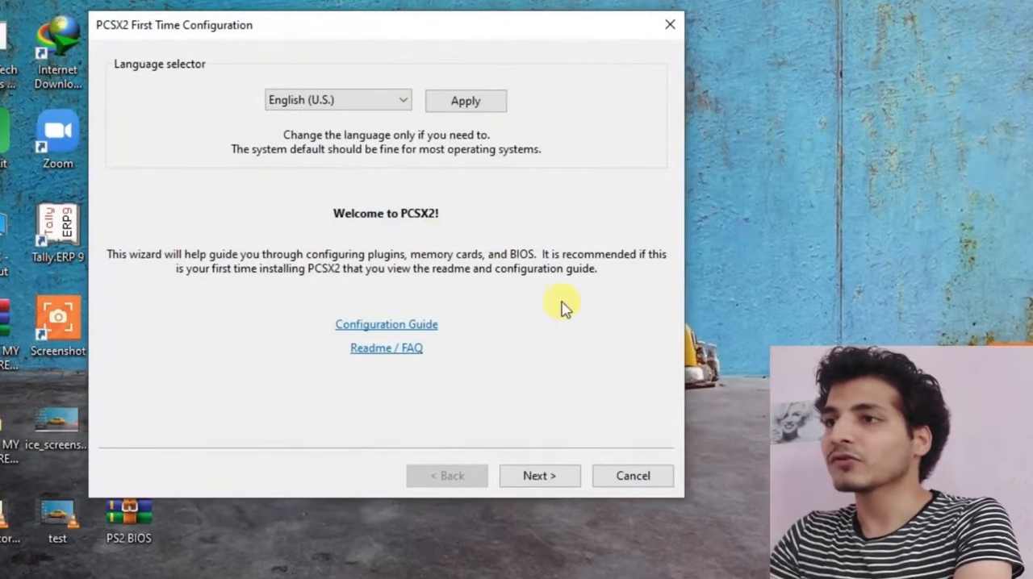
left_click(539, 474)
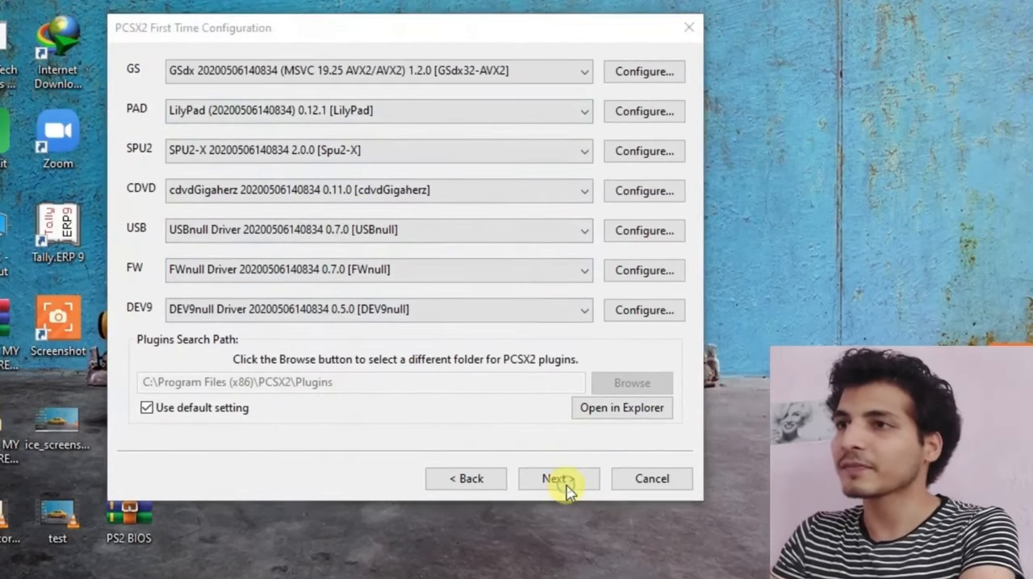
left_click(559, 478)
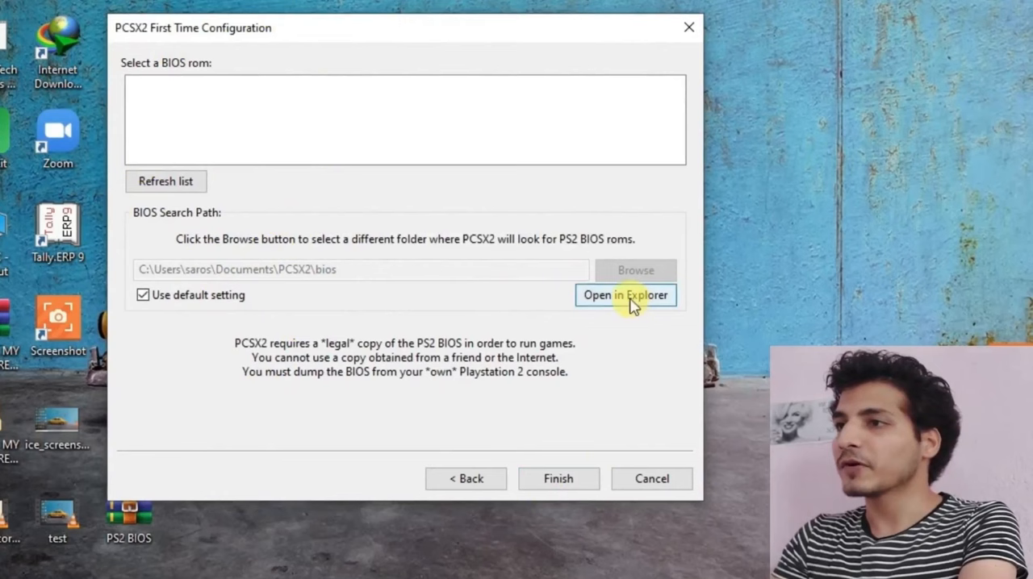
Show PCSX2's own bios folder in Explorer alongside the PS2 bios folder window.
left_click(626, 295)
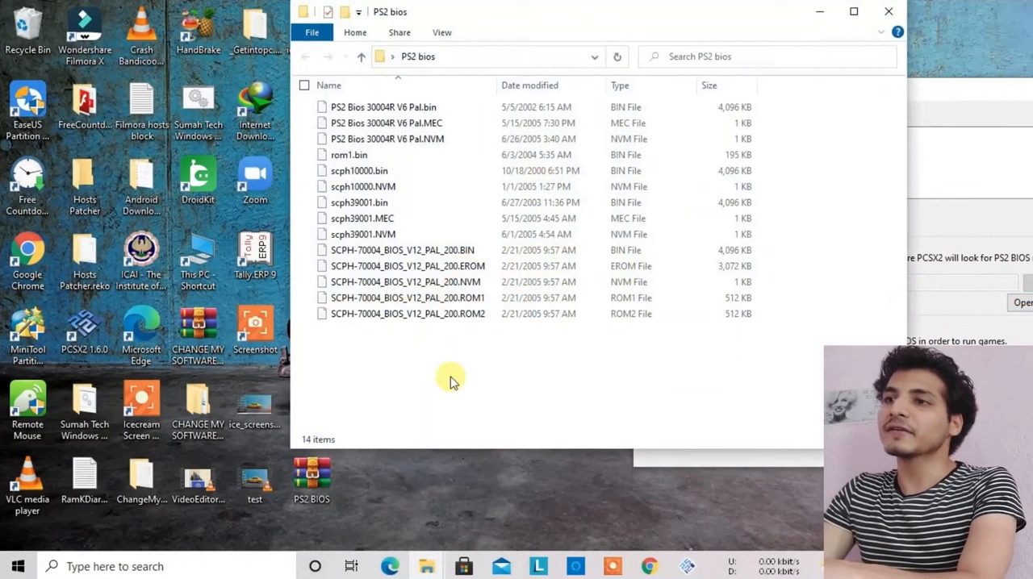
mouse_move(481, 359)
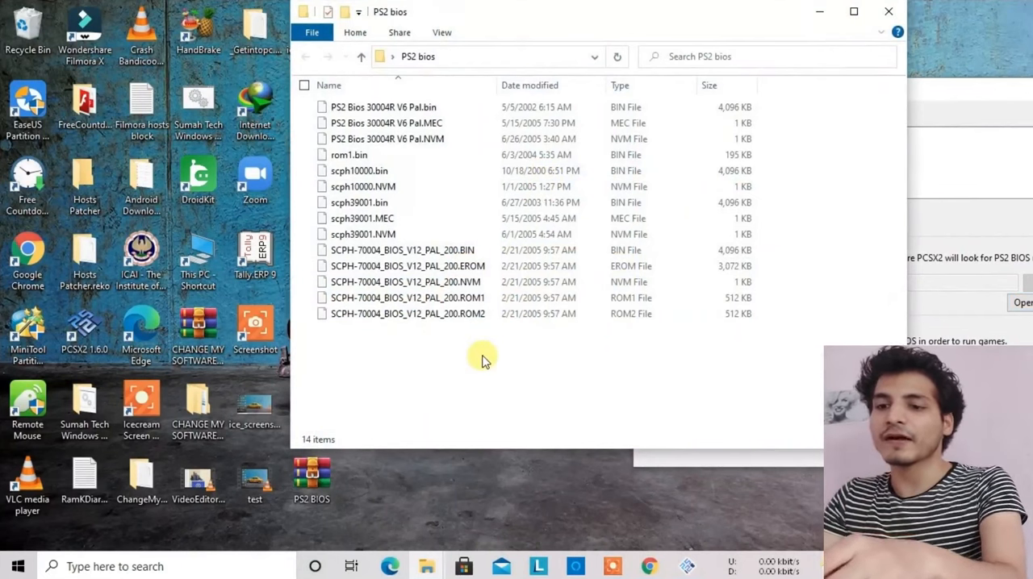
left_click(303, 86)
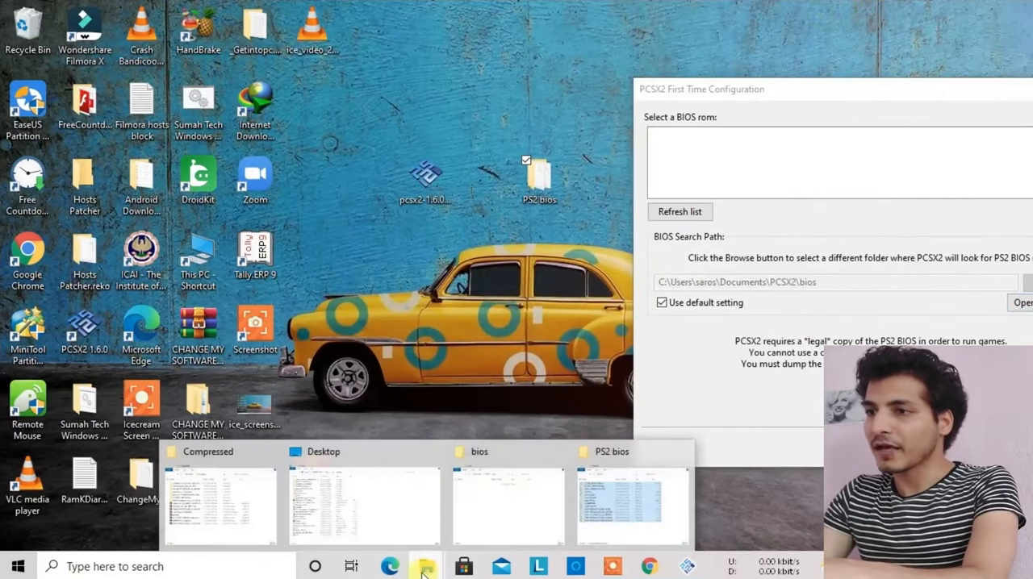
mouse_move(497, 500)
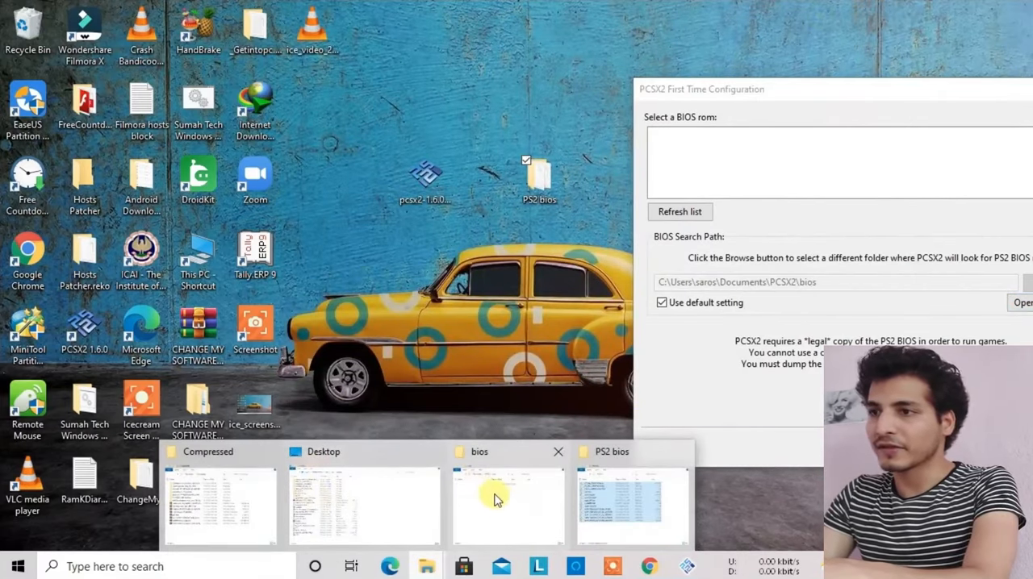
left_click(507, 500)
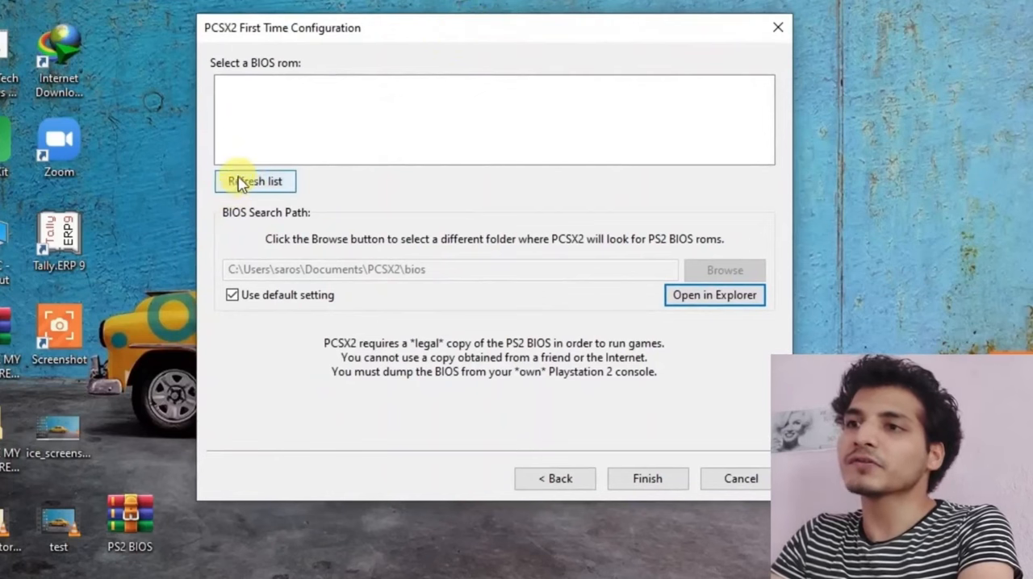
Refresh the BIOS list, choose the USA v01.60 BIOS and finish the wizard.
left_click(255, 181)
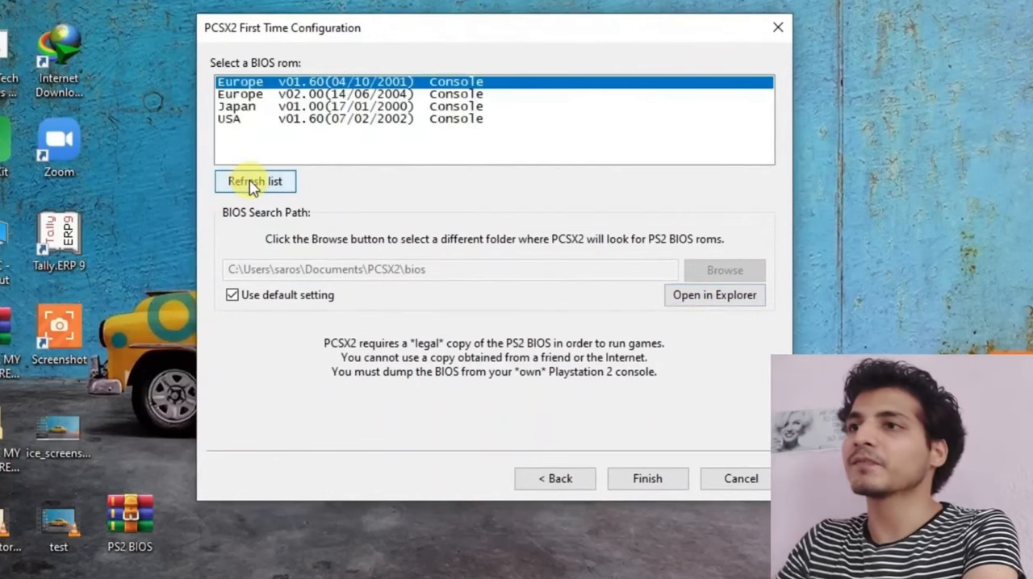
mouse_move(269, 155)
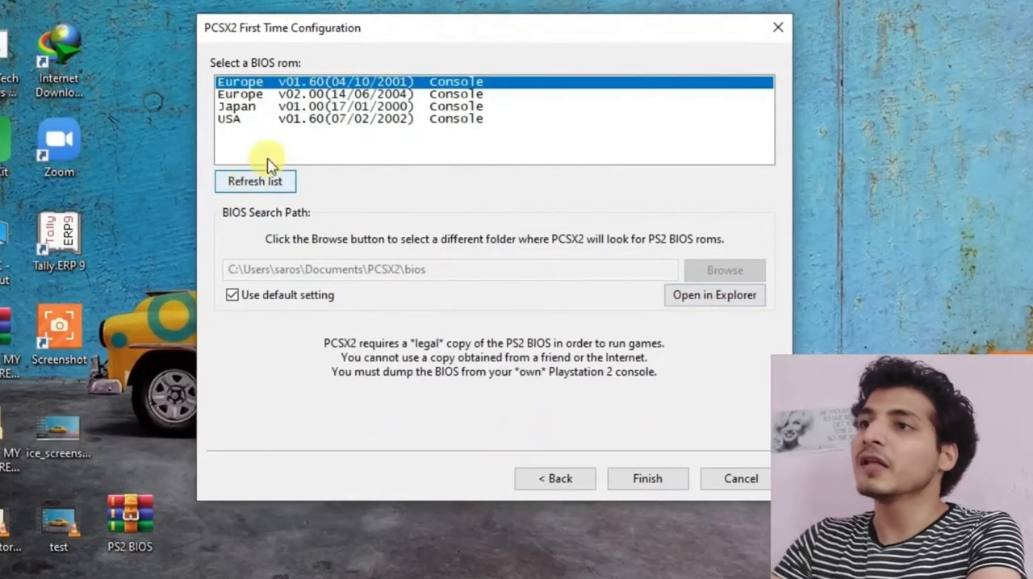
left_click(323, 119)
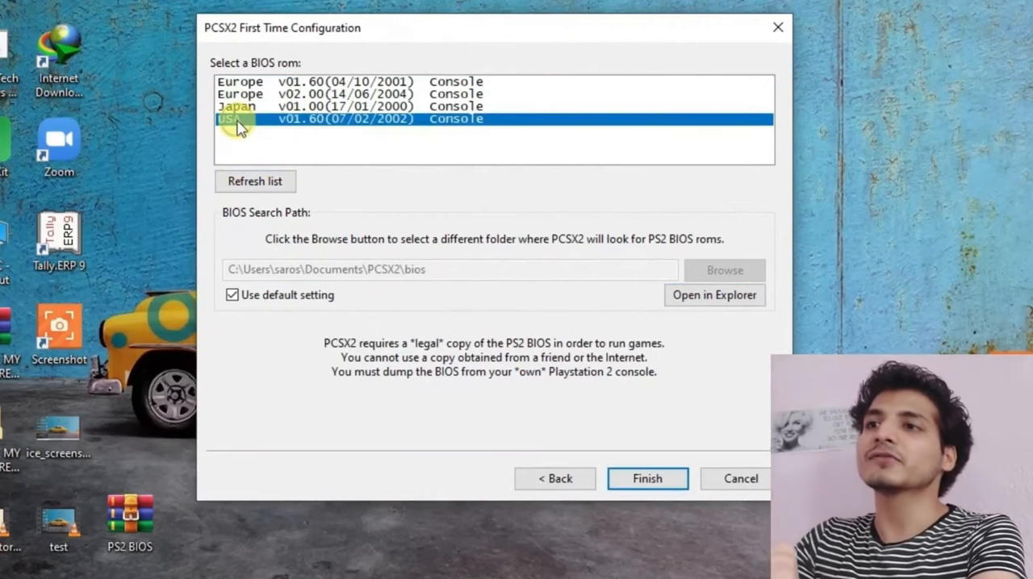
mouse_move(648, 478)
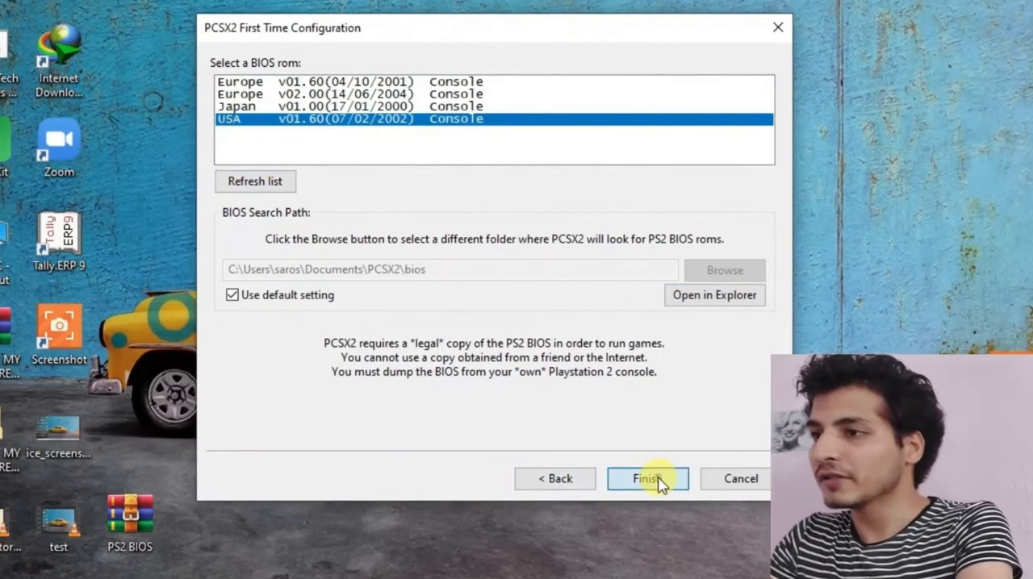
left_click(647, 478)
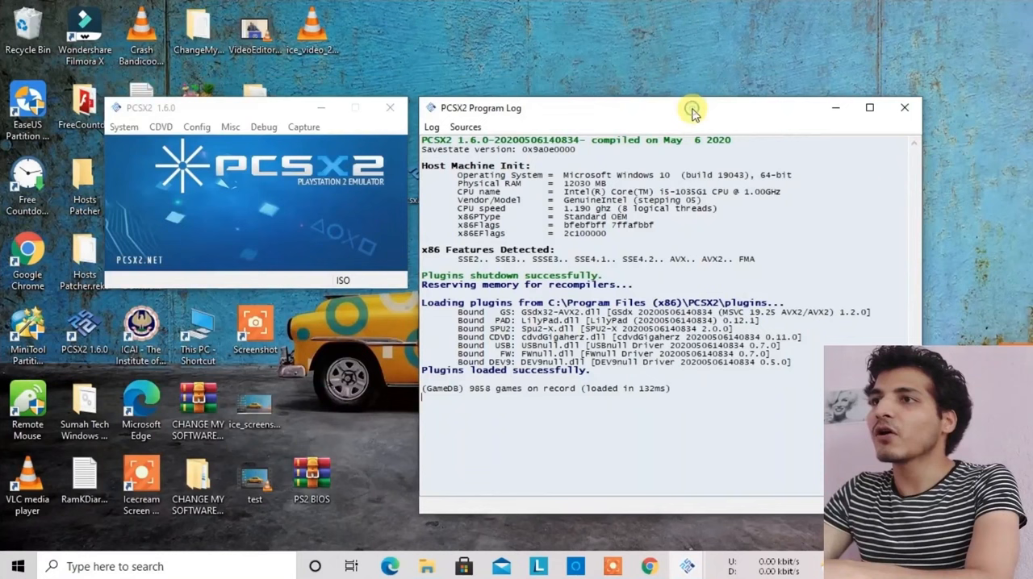
Close the Program Log and move the main PCSX2 window to the top-left corner.
left_click(904, 106)
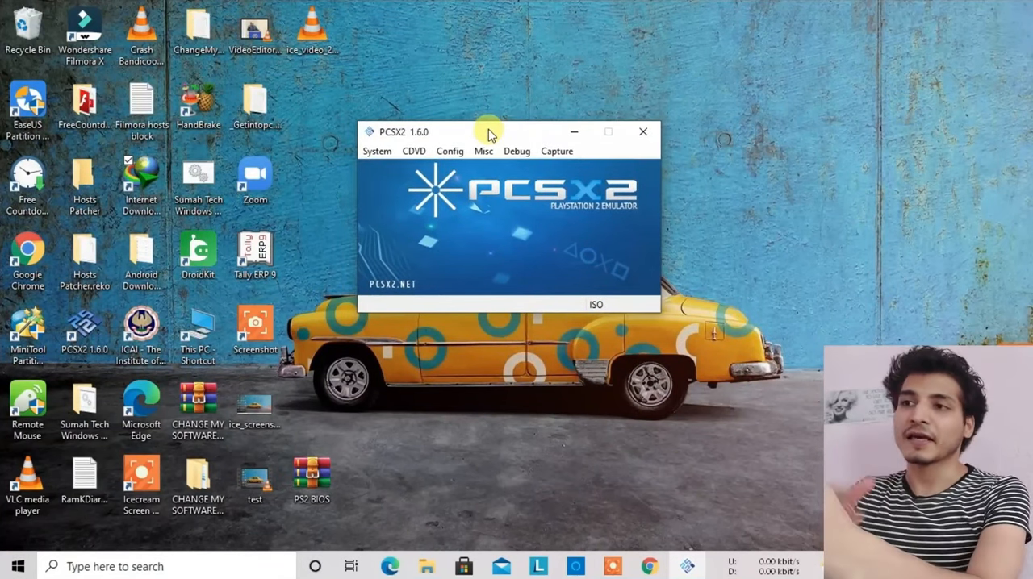
left_click_drag(488, 133, 305, 23)
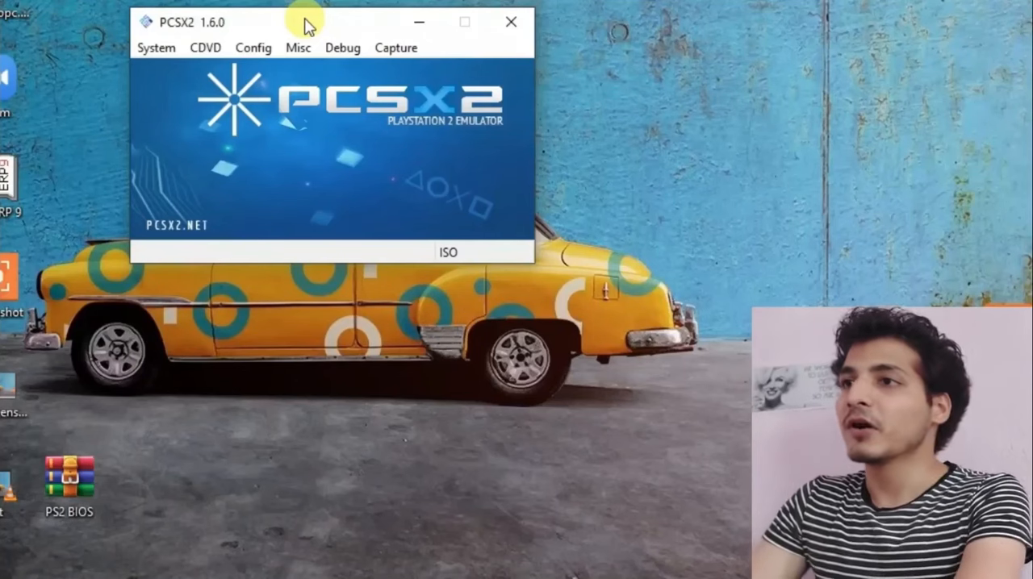
left_click_drag(306, 23, 218, 16)
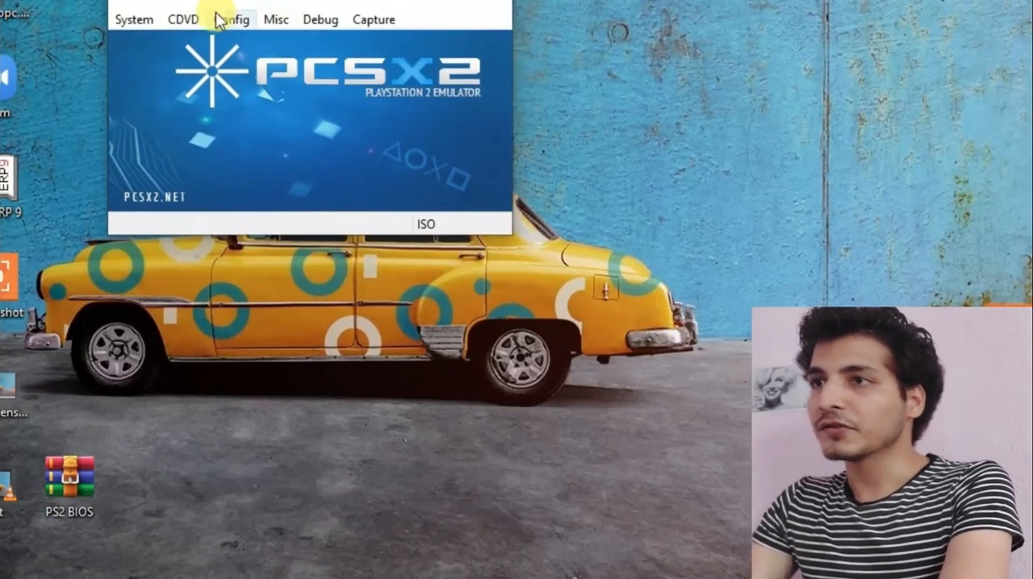
Reach the LilyPad plugin settings via Config > Controllers and show Pad 1's bindings.
left_click(233, 19)
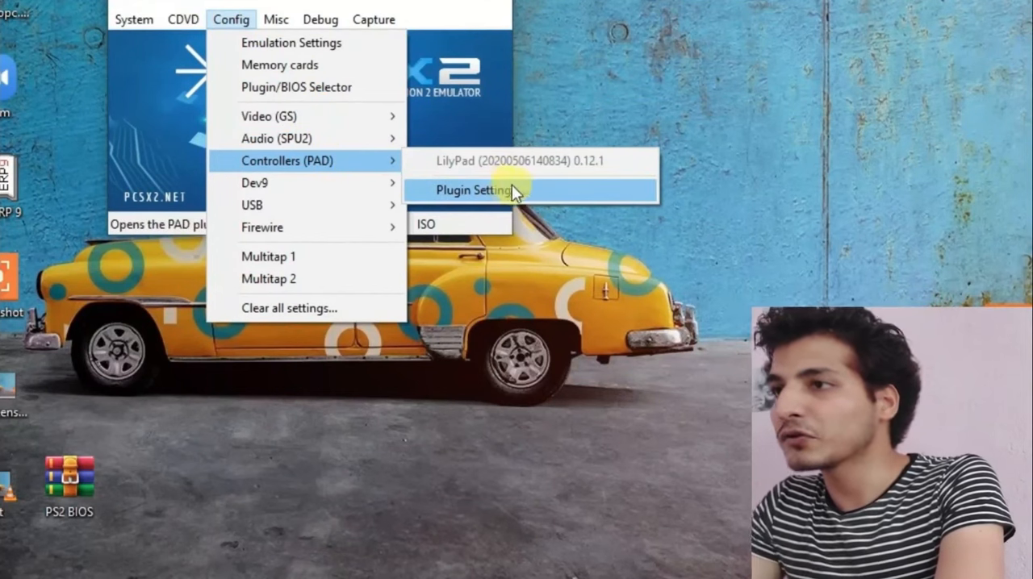
left_click(471, 190)
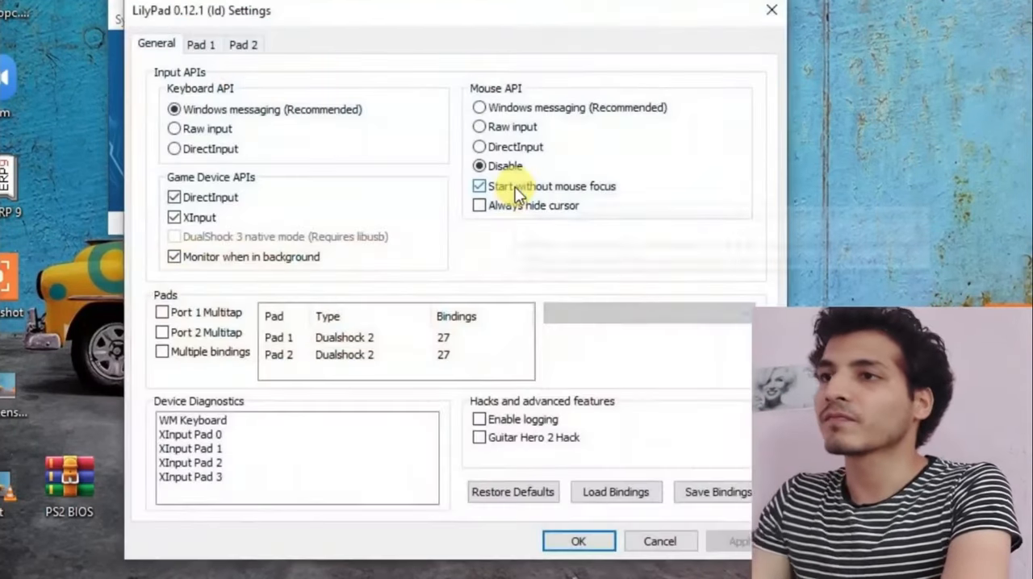
left_click(200, 45)
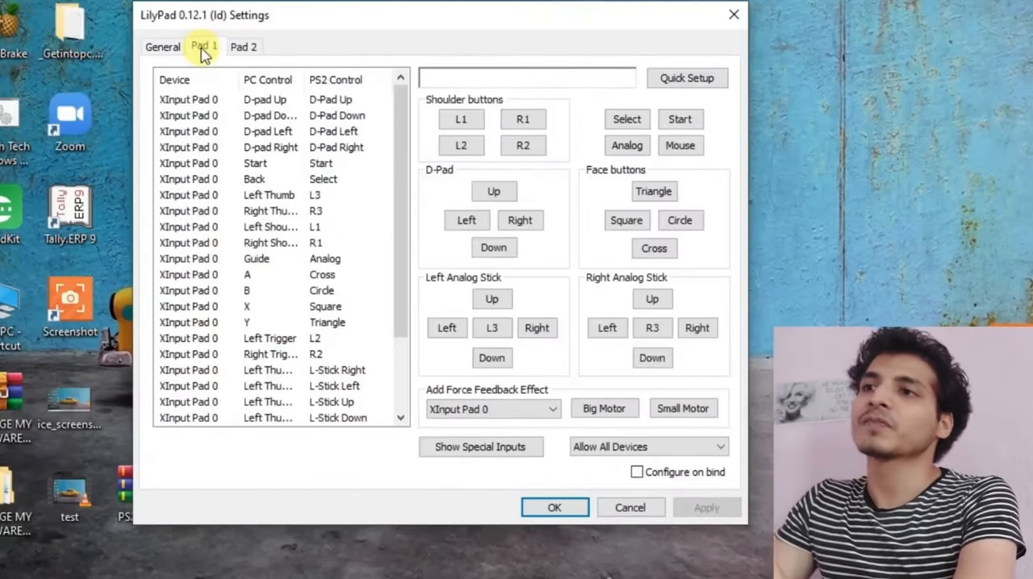
mouse_move(358, 207)
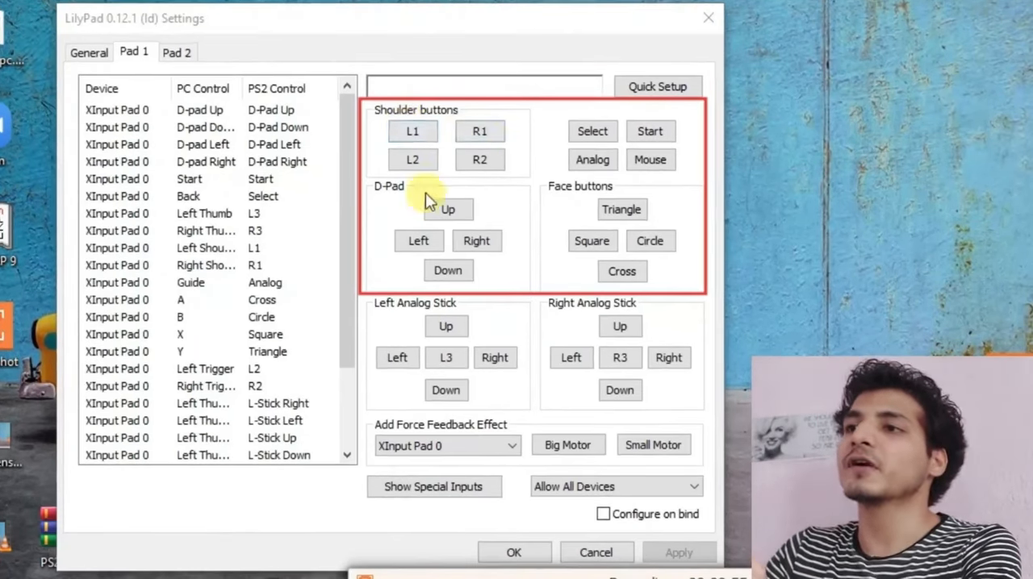
Bind keyboard key 1 to Pad 1's L1 shoulder button.
left_click(413, 131)
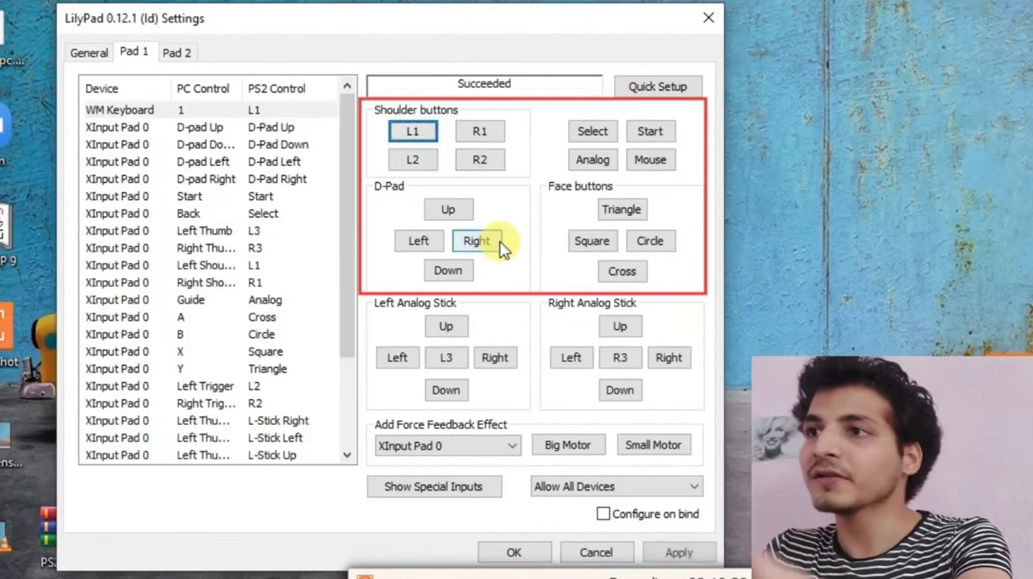
Bind keyboard keys to L2, R1, R2, the D-Pad directions and face buttons, then confirm with OK.
left_click(413, 160)
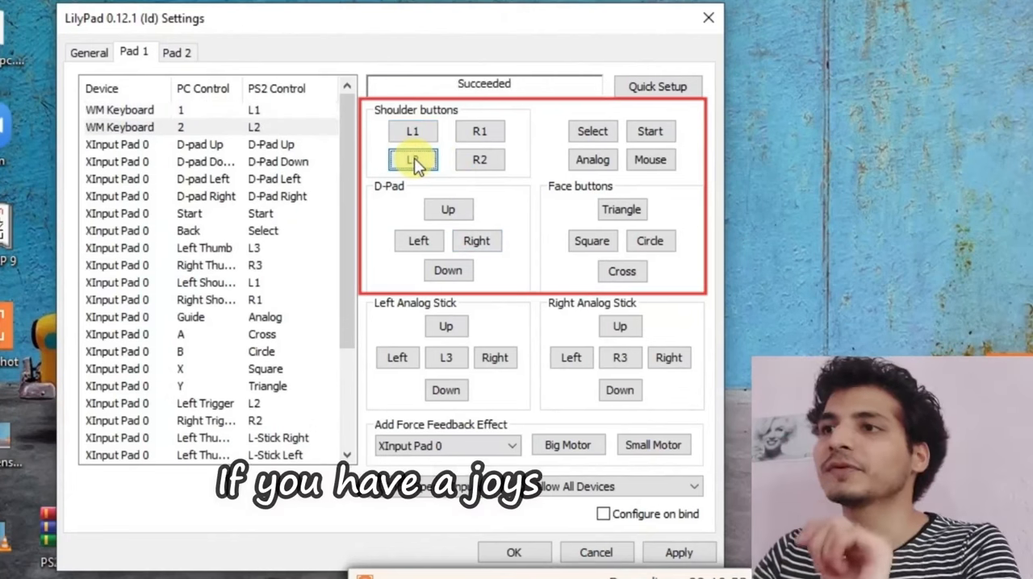
left_click(479, 131)
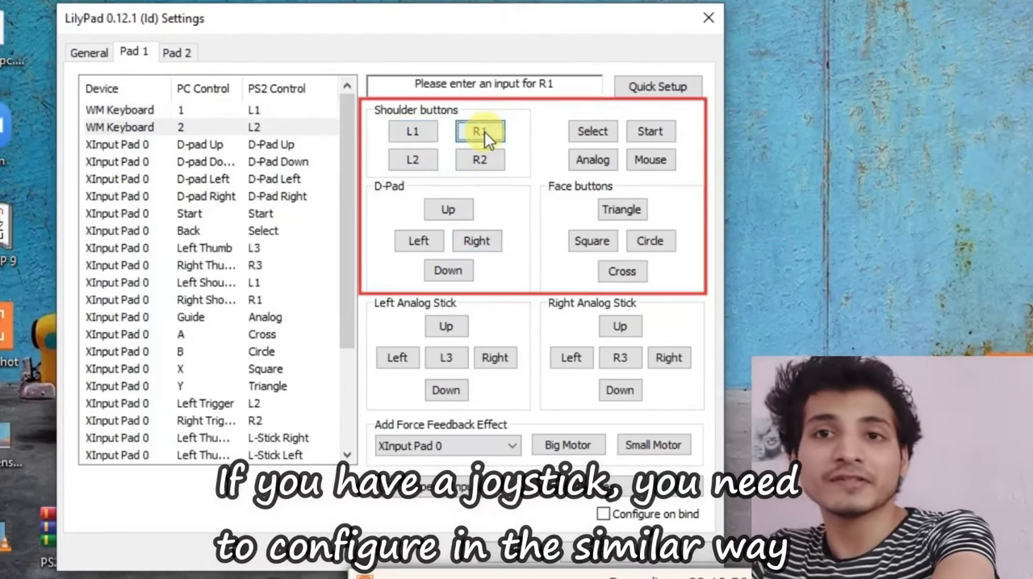
left_click(479, 160)
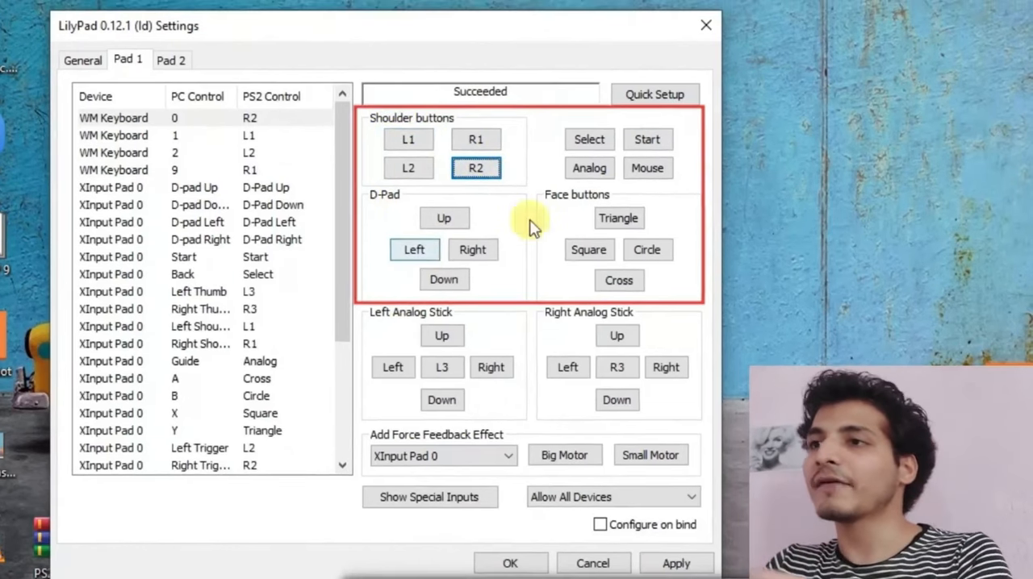
left_click(444, 218)
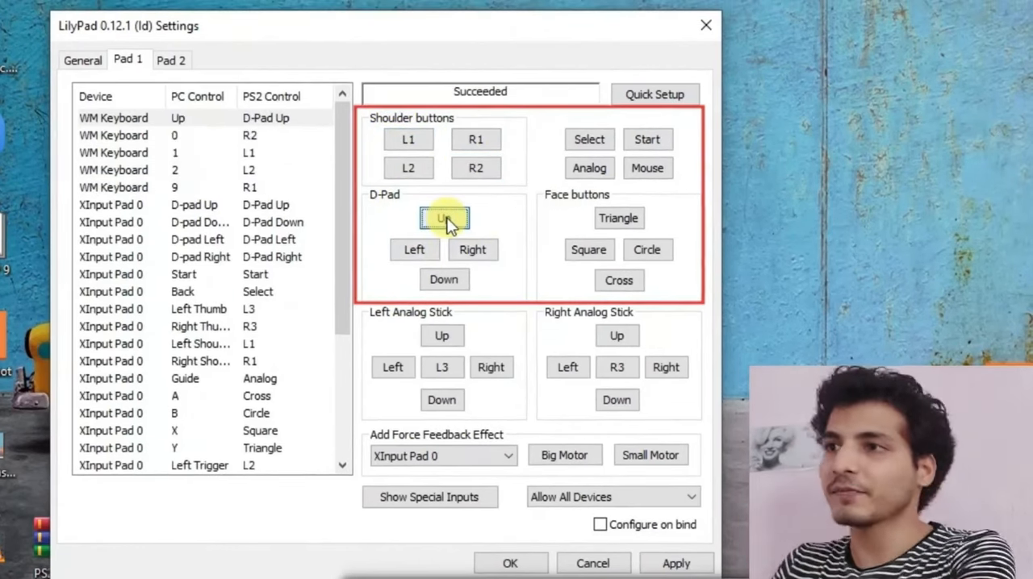
left_click(471, 248)
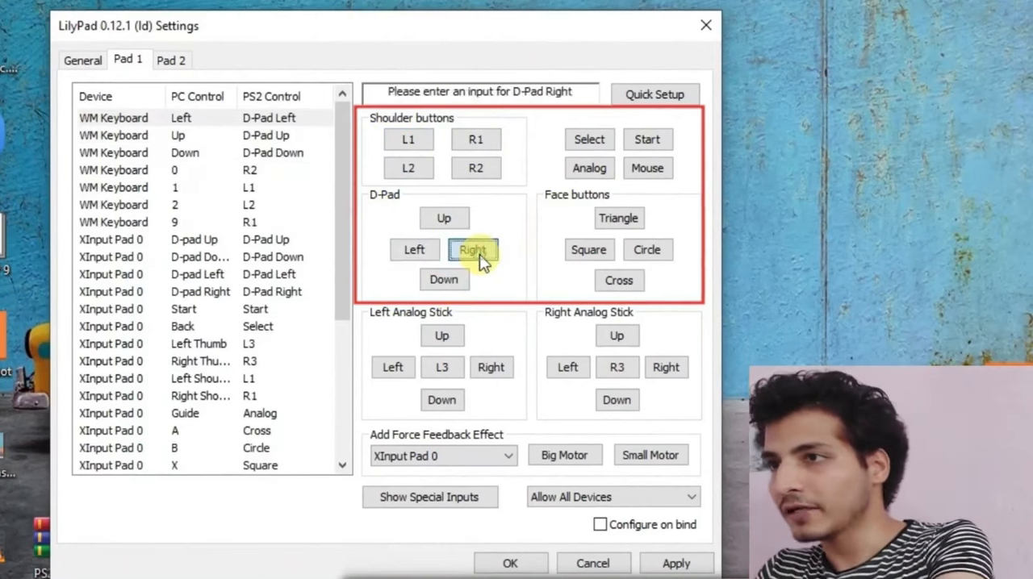
left_click(589, 249)
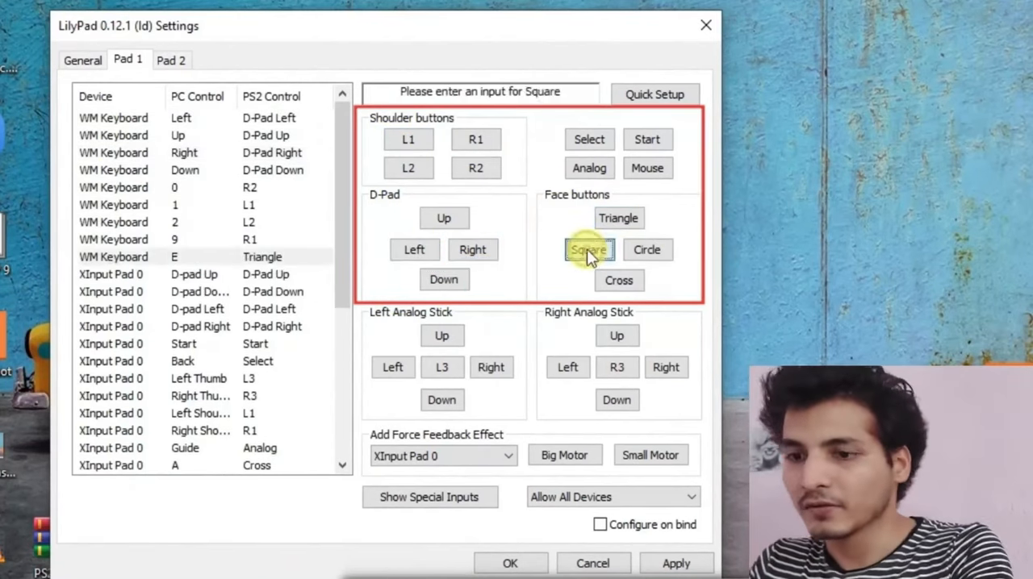
left_click(589, 168)
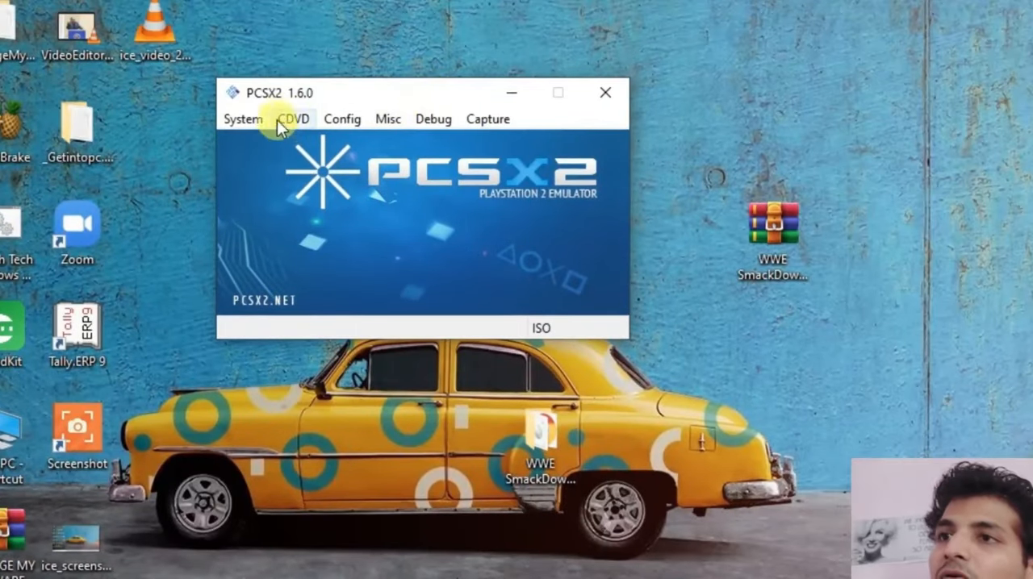
Set CDVD source to ISO and select the WWE SmackDown! Here Comes the Pain image from the Desktop.
left_click(294, 119)
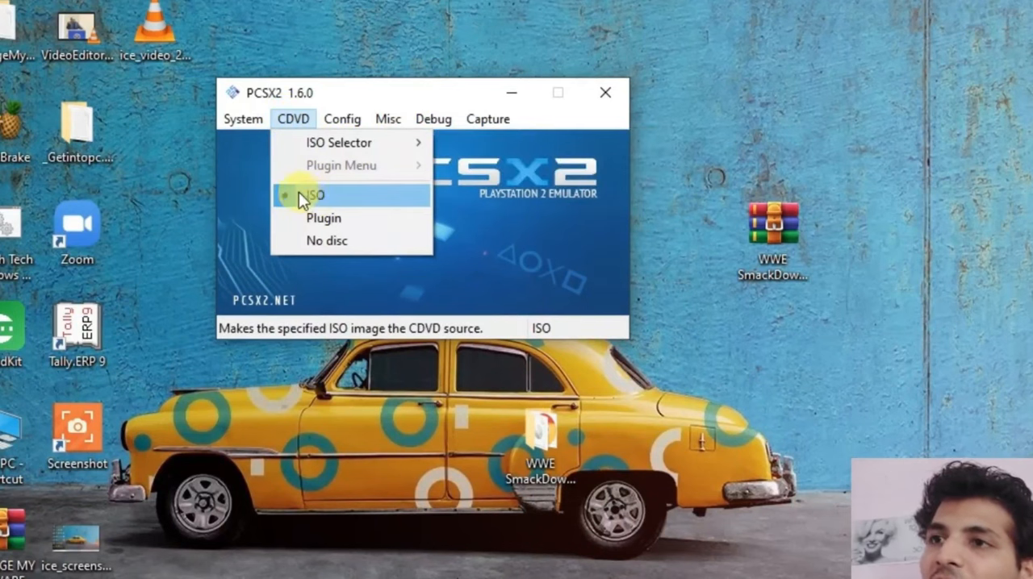
mouse_move(339, 142)
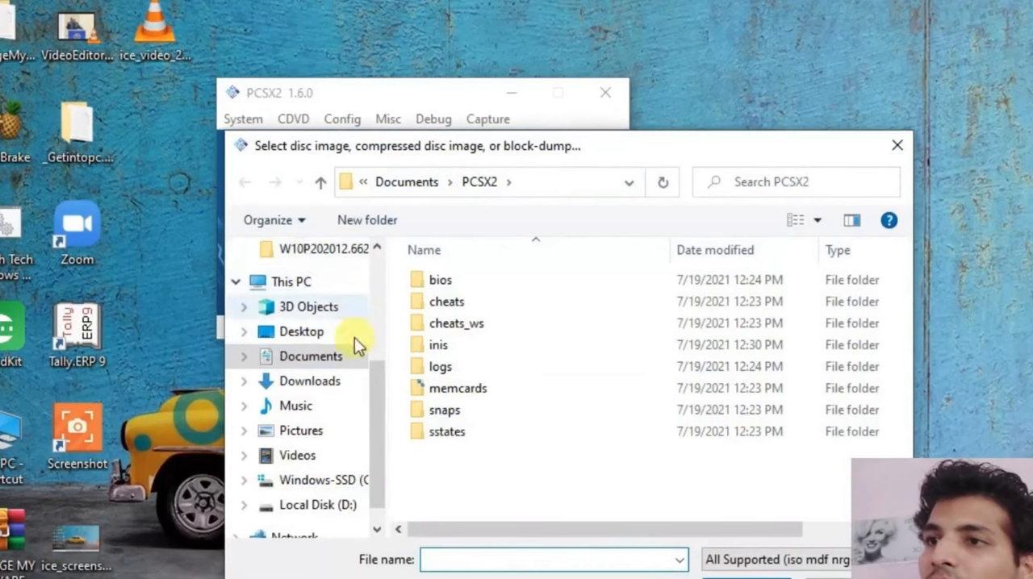
left_click(300, 333)
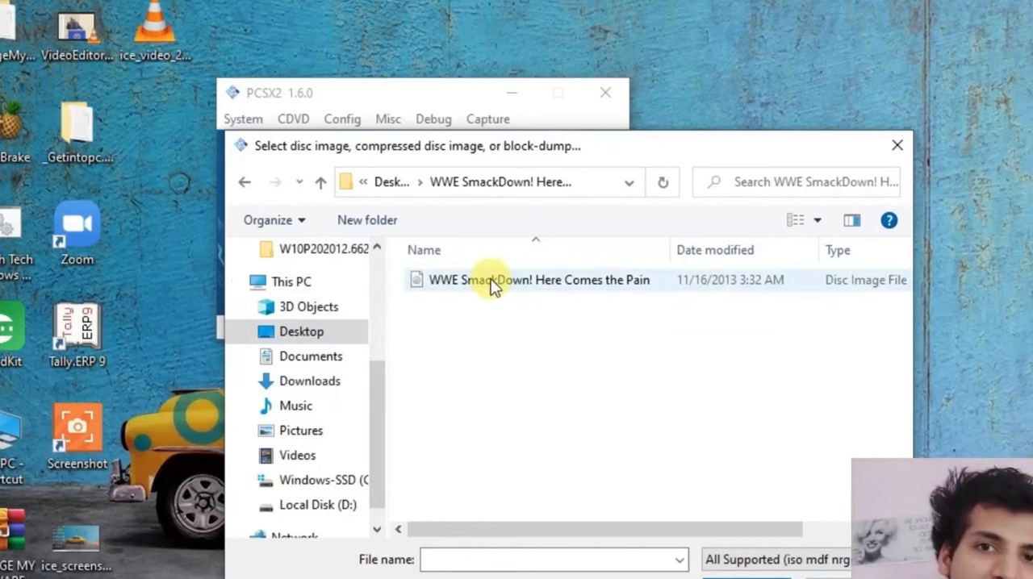
double_click(540, 280)
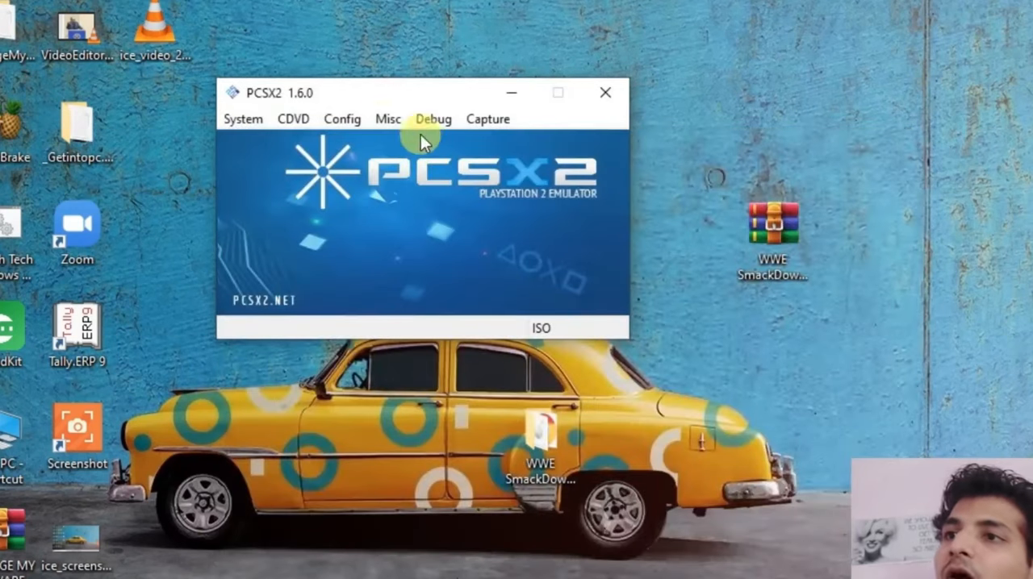
left_click(294, 119)
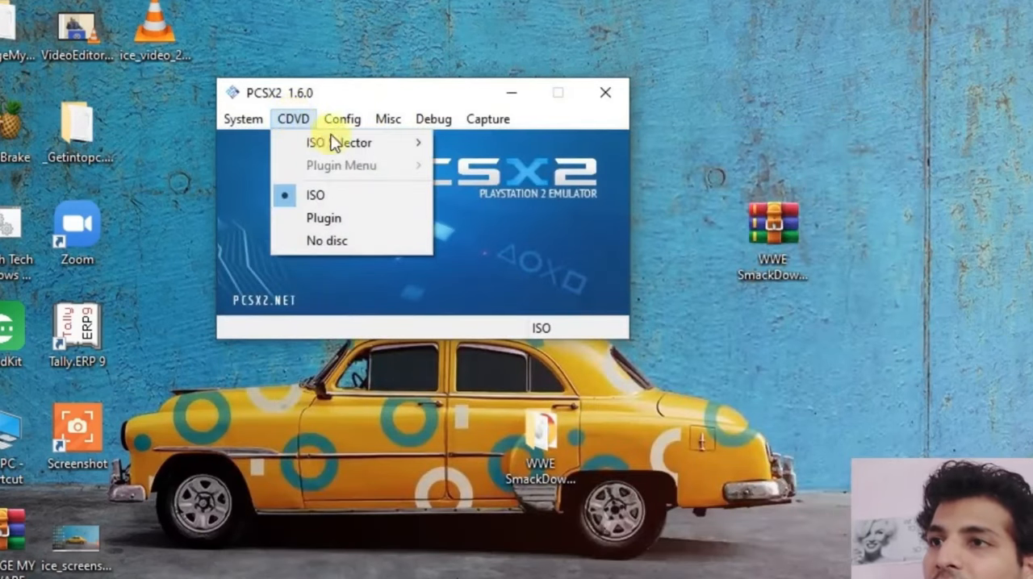
mouse_move(339, 142)
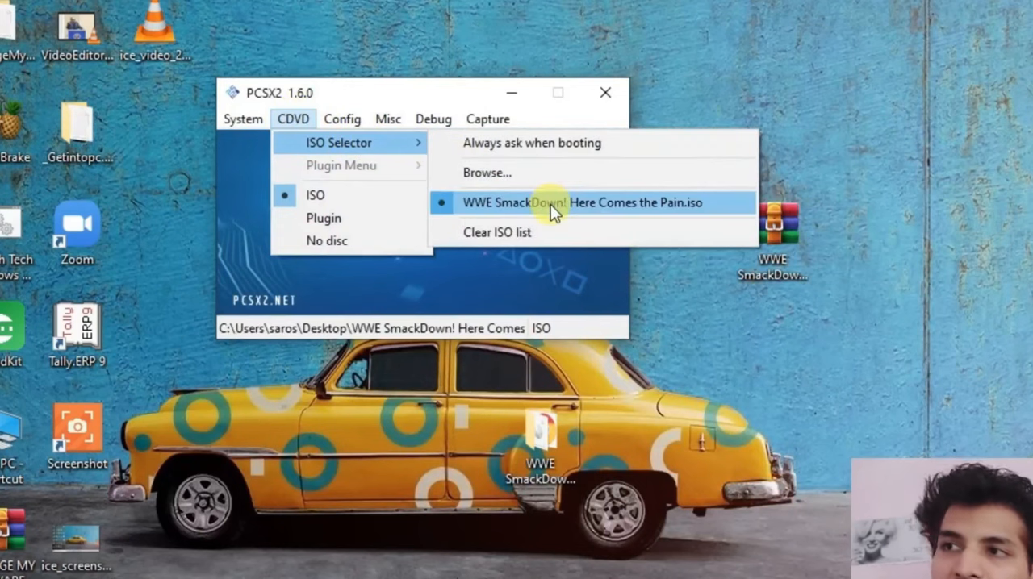
left_click(565, 203)
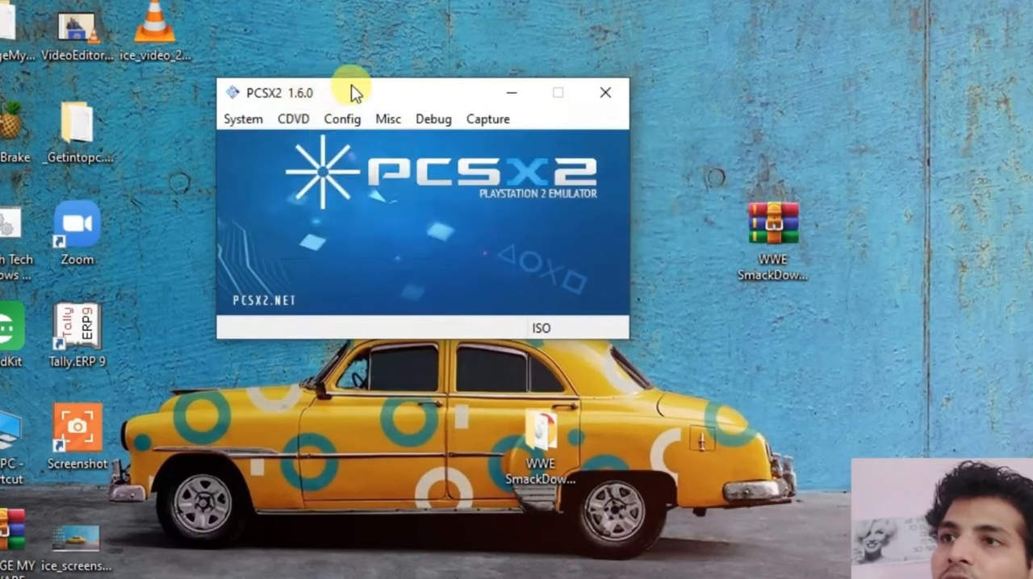
left_click(242, 119)
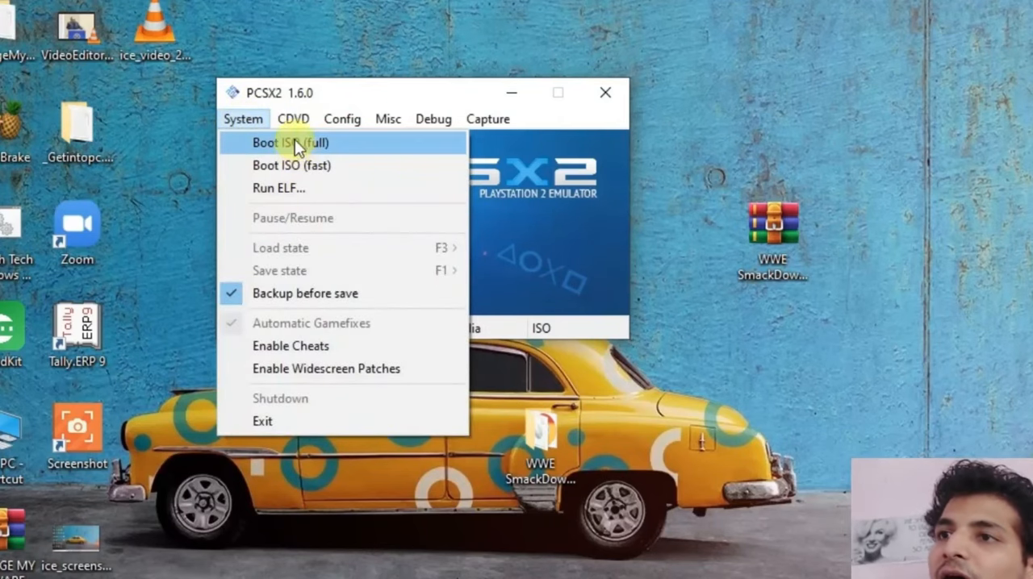
mouse_move(298, 165)
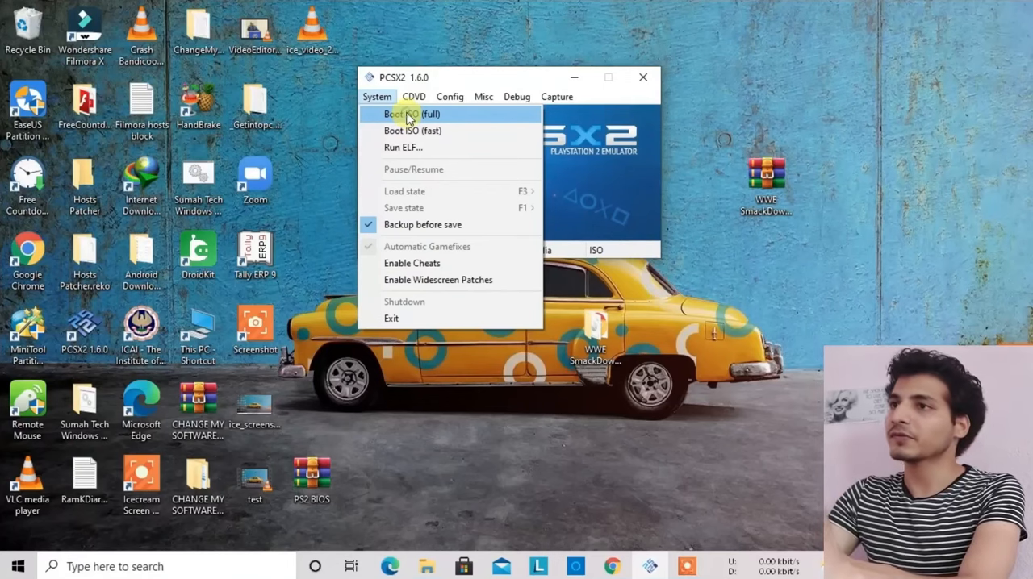
Start a full boot of the WWE SmackDown! Here Comes the Pain ISO via System > Boot ISO (full).
left_click(410, 113)
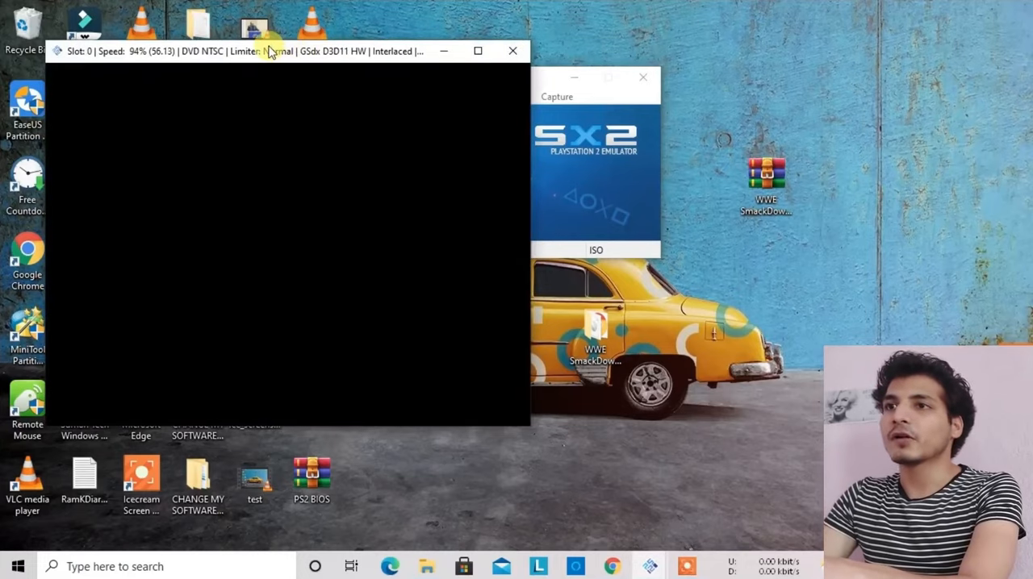